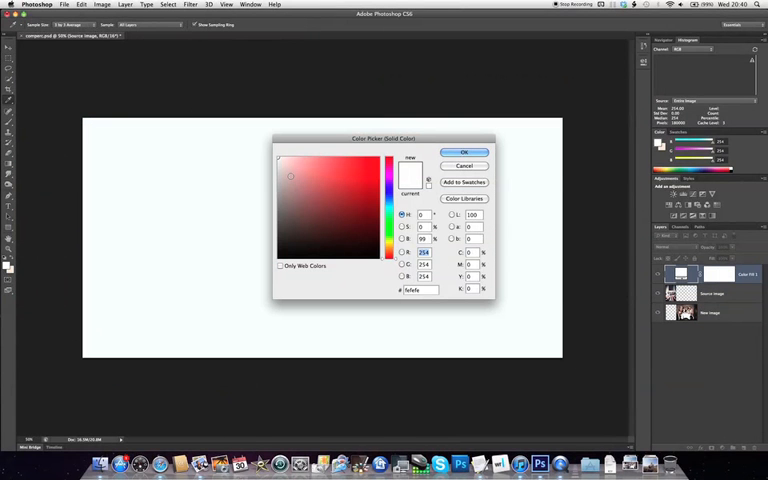
- Set the Solid Color fill to neutral mid grey #808080 (RGB 128)
click(274, 199)
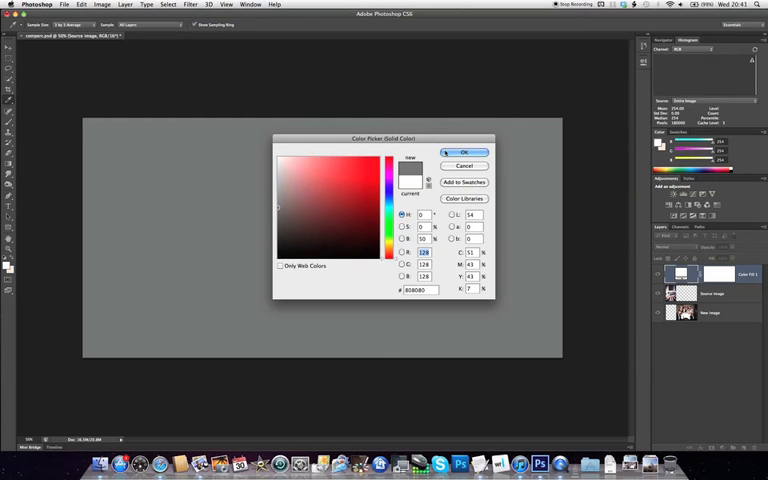
click(463, 152)
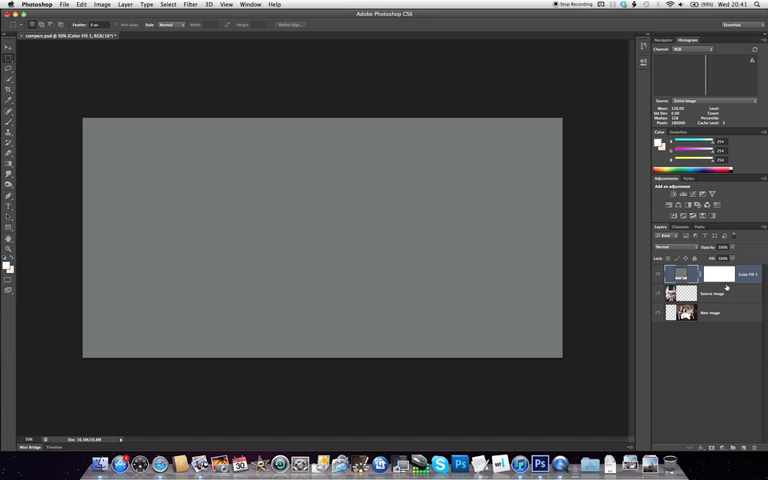
- Hide the Color Fill 1 layer to reveal both photos underneath
click(668, 247)
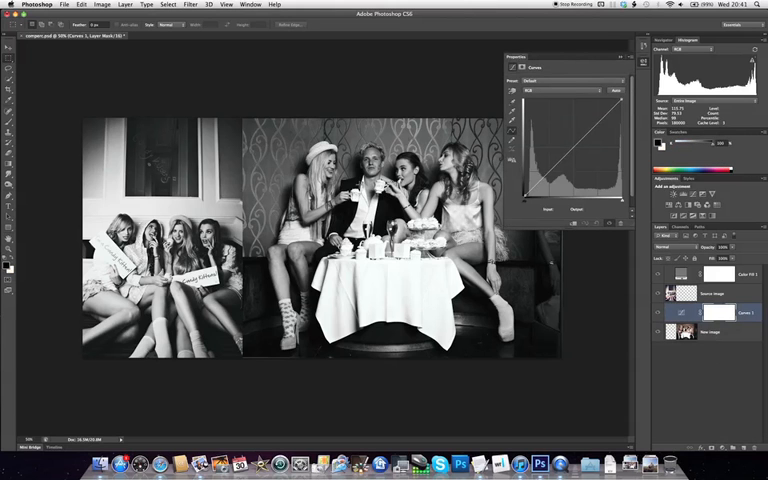
- Shape Curves 1 into a contrast S-curve with a lowered white point and added shadow point
drag(258, 130, 490, 310)
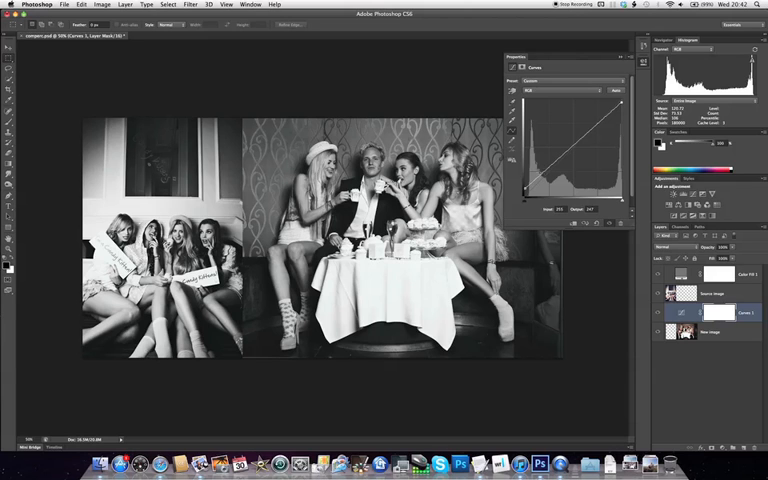
click(668, 247)
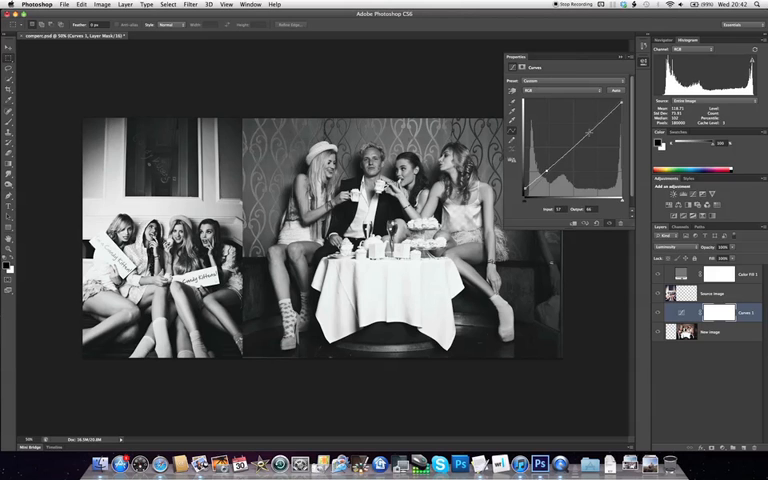
drag(588, 135, 583, 125)
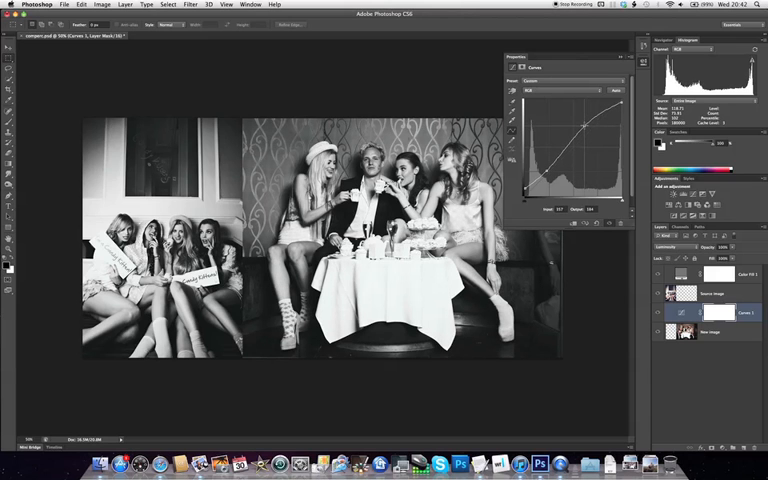
drag(585, 122, 582, 128)
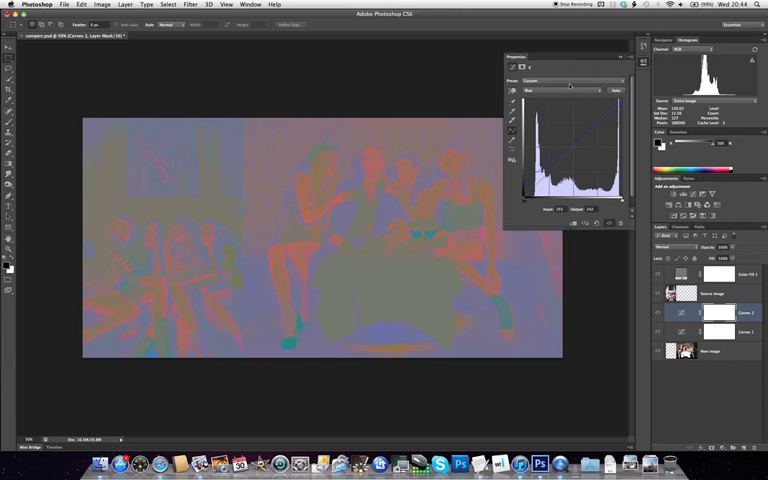
- Switch the Curves 2 channel dropdown to adjust individual colour channels
click(555, 91)
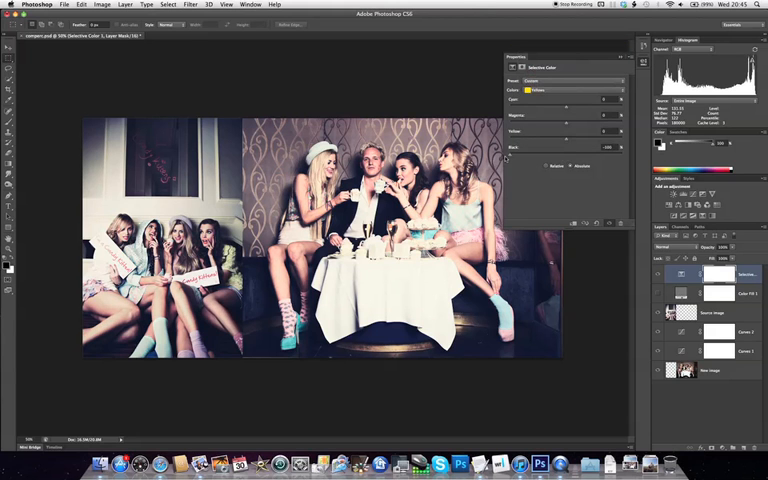
- Choose another colour range from the Selective Color Colors list
click(570, 90)
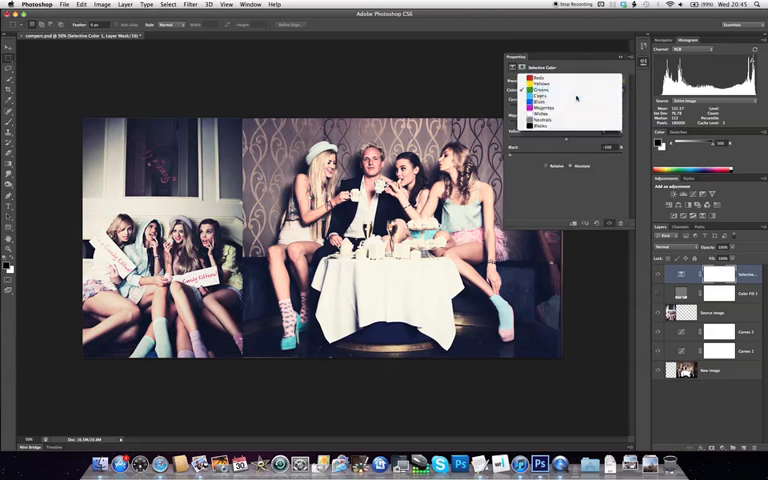
click(544, 93)
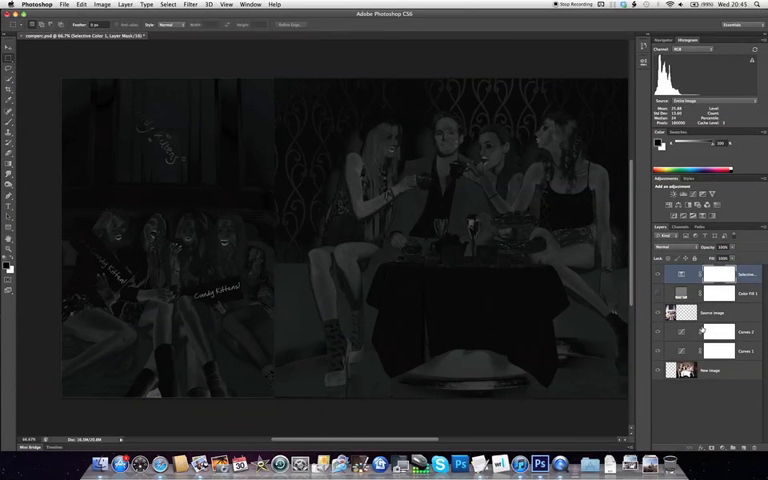
- Add a Hue/Saturation adjustment layer directly above the New image layer
click(700, 370)
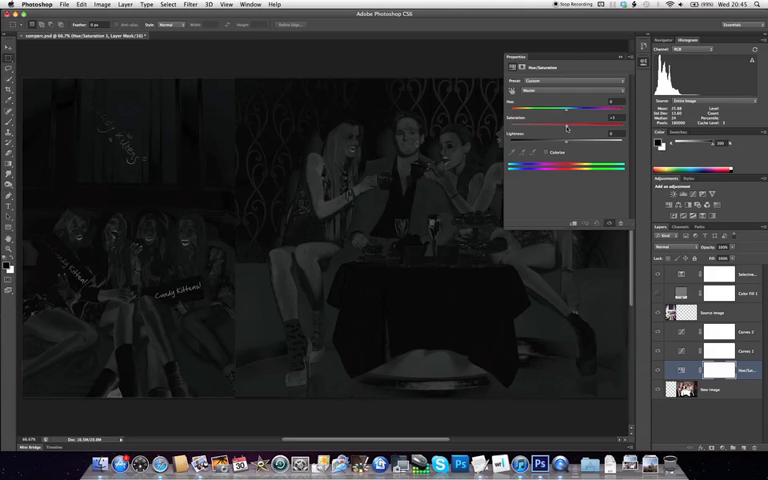
- Lower saturation to -18 and toggle the top layer's visibility to restore full colour
drag(567, 126, 555, 126)
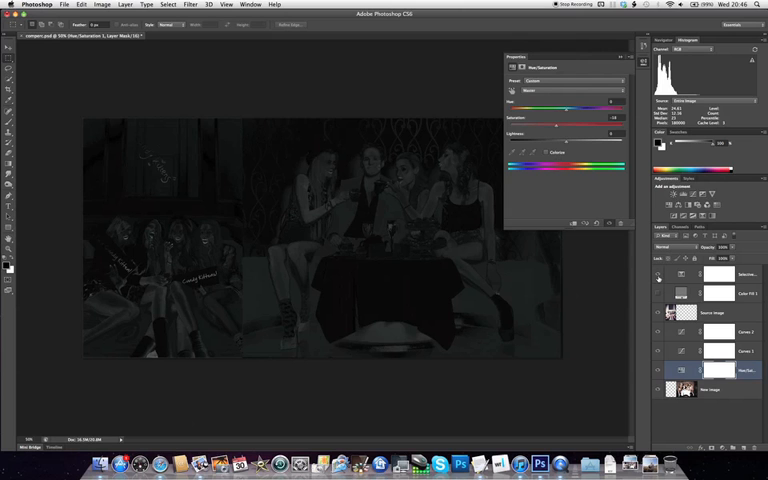
click(658, 277)
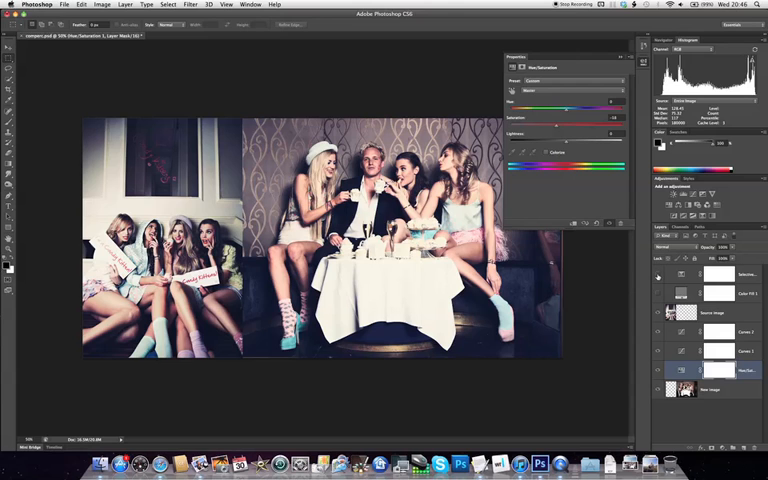